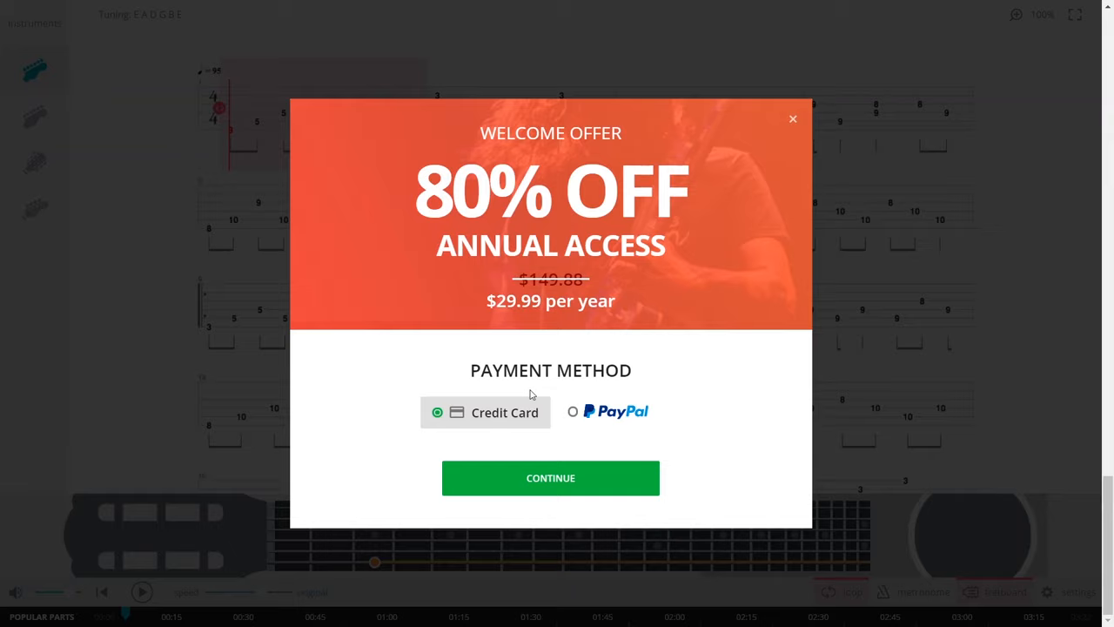
Dismiss the 80% OFF welcome offer and return to the Ultimate Guitar home page
{"action": "left_click", "coordinate": [791, 118]}
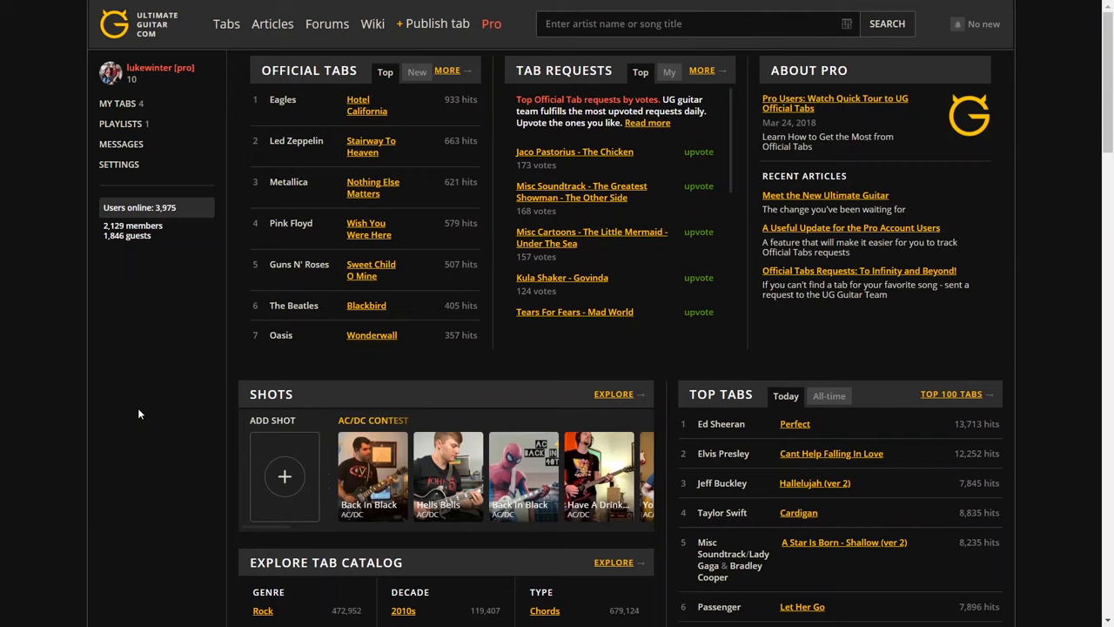
{"action": "mouse_move", "coordinate": [207, 322]}
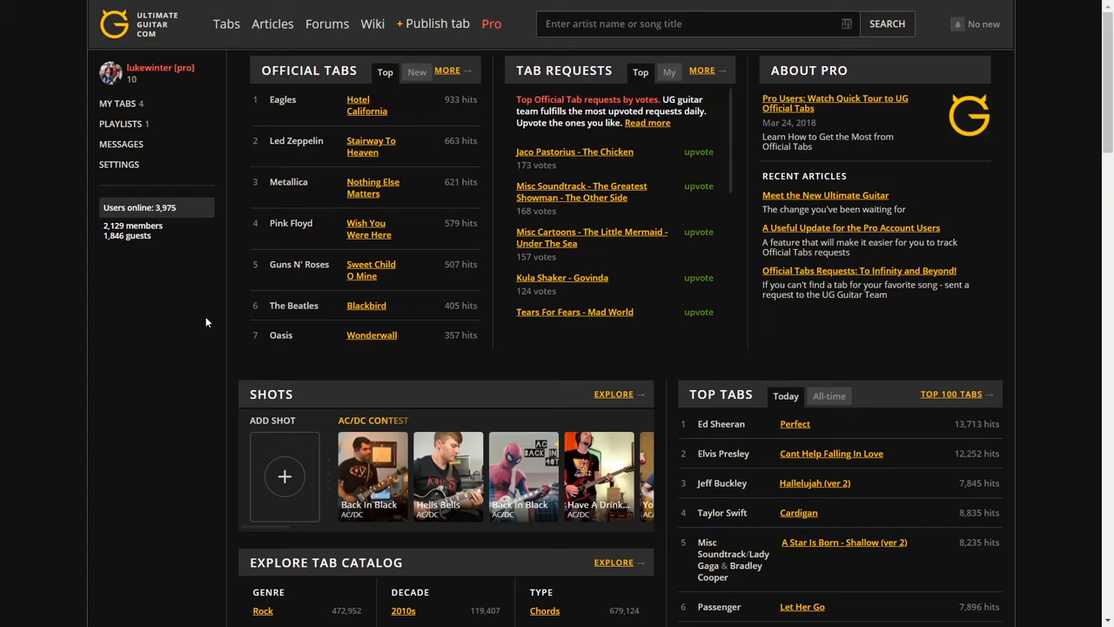
Search the site for 'creep' to list Radiohead's Creep tabs
{"action": "type", "text": "creep"}
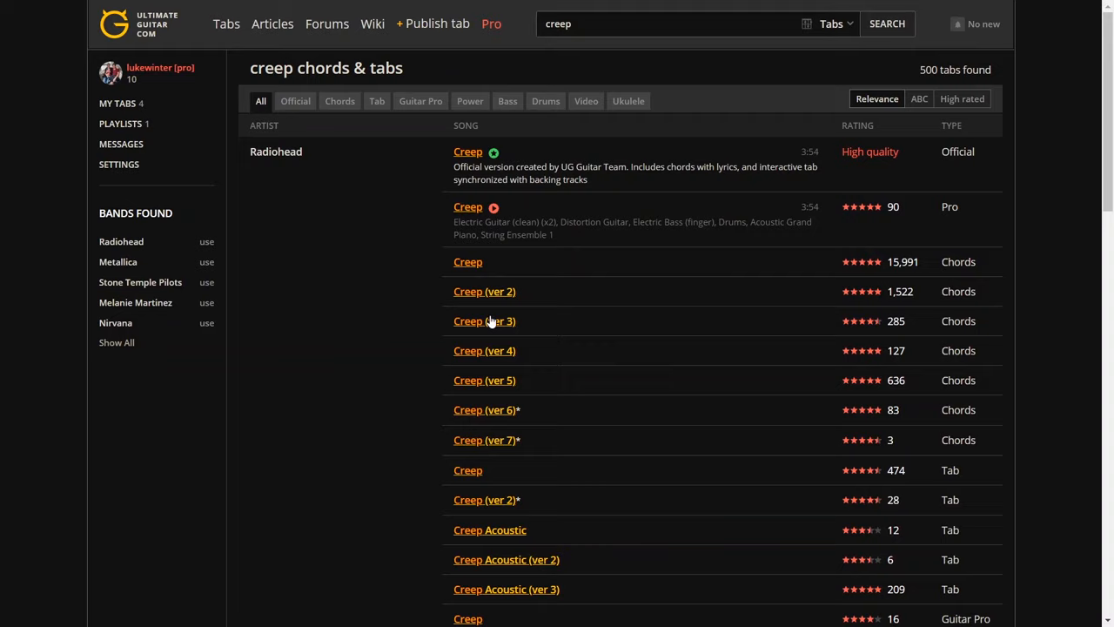
{"action": "mouse_move", "coordinate": [511, 290]}
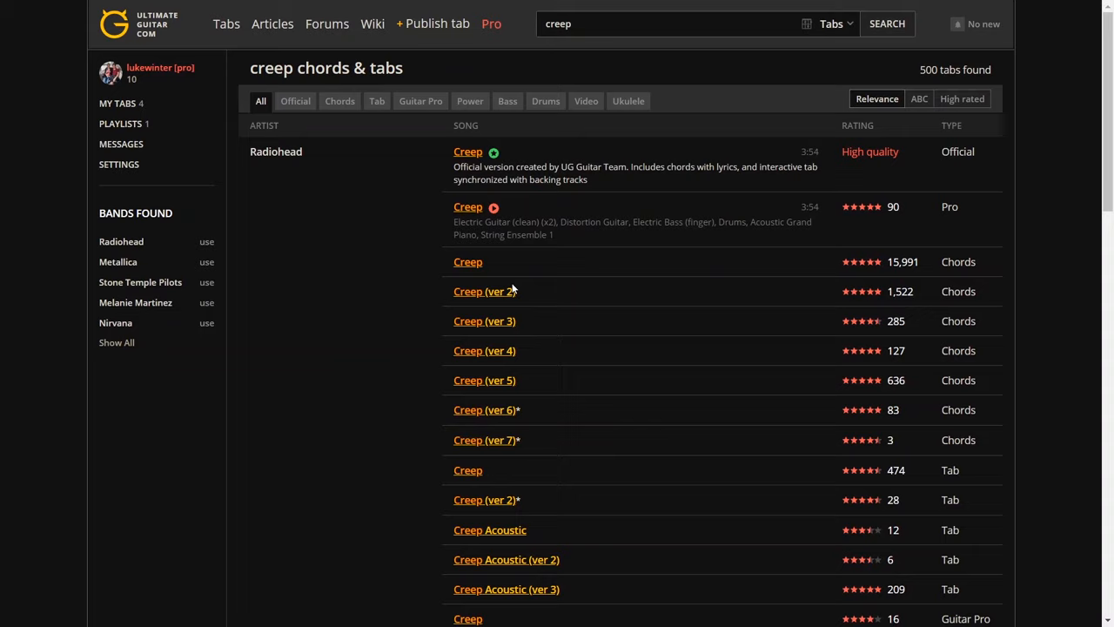
{"action": "mouse_move", "coordinate": [492, 161]}
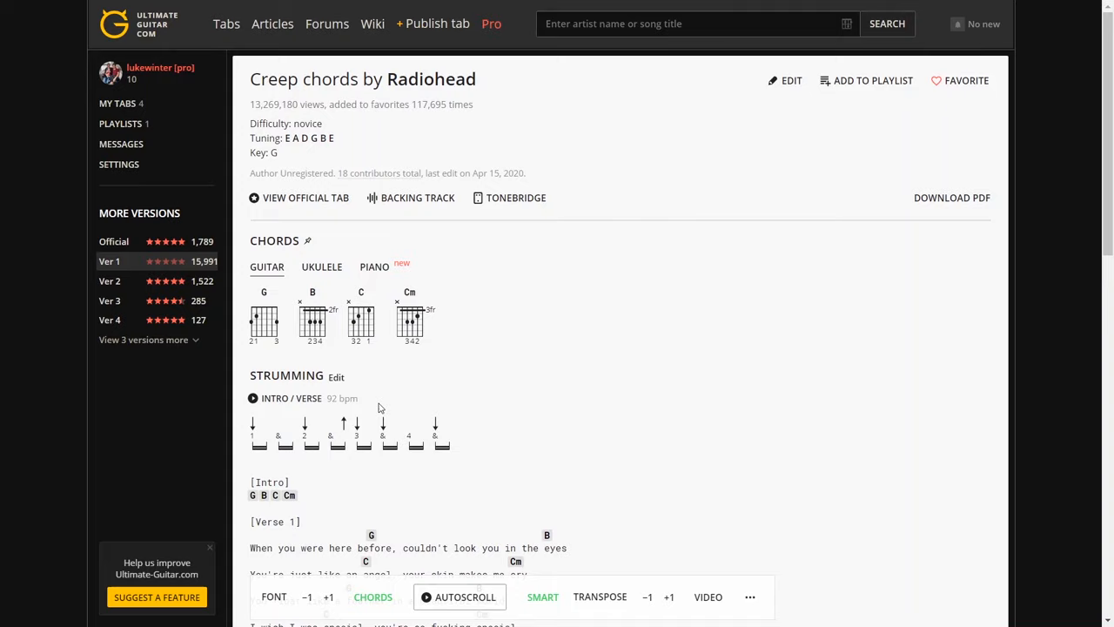
Play the INTRO / VERSE strumming pattern and read through the Creep chords to the end
{"action": "scroll", "scroll_direction": "down", "scroll_amount": 3}
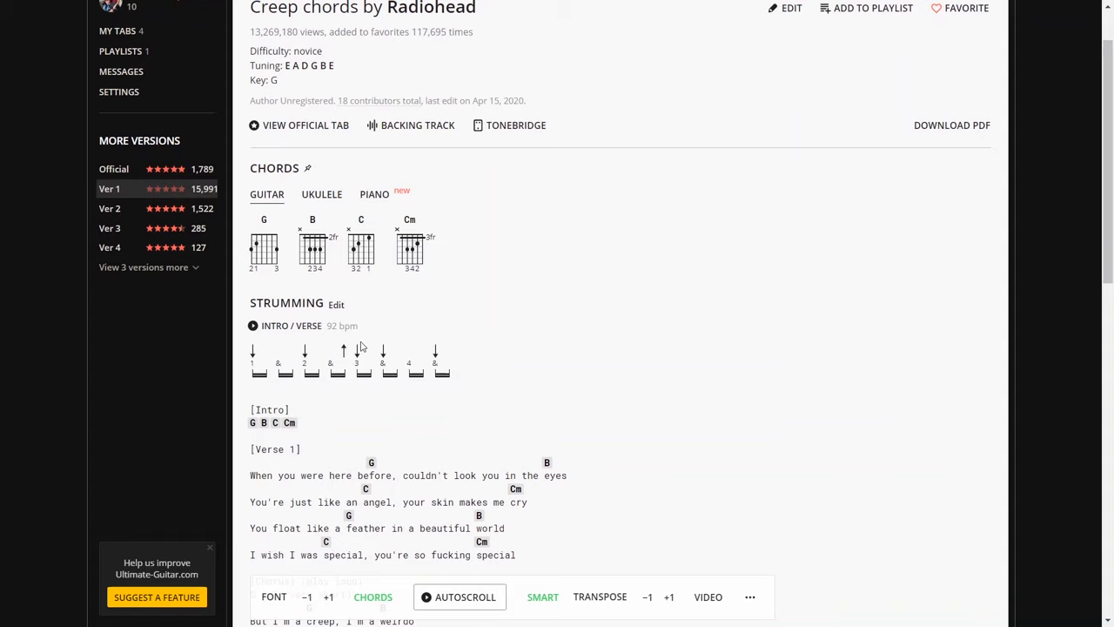
{"action": "left_click", "coordinate": [253, 325]}
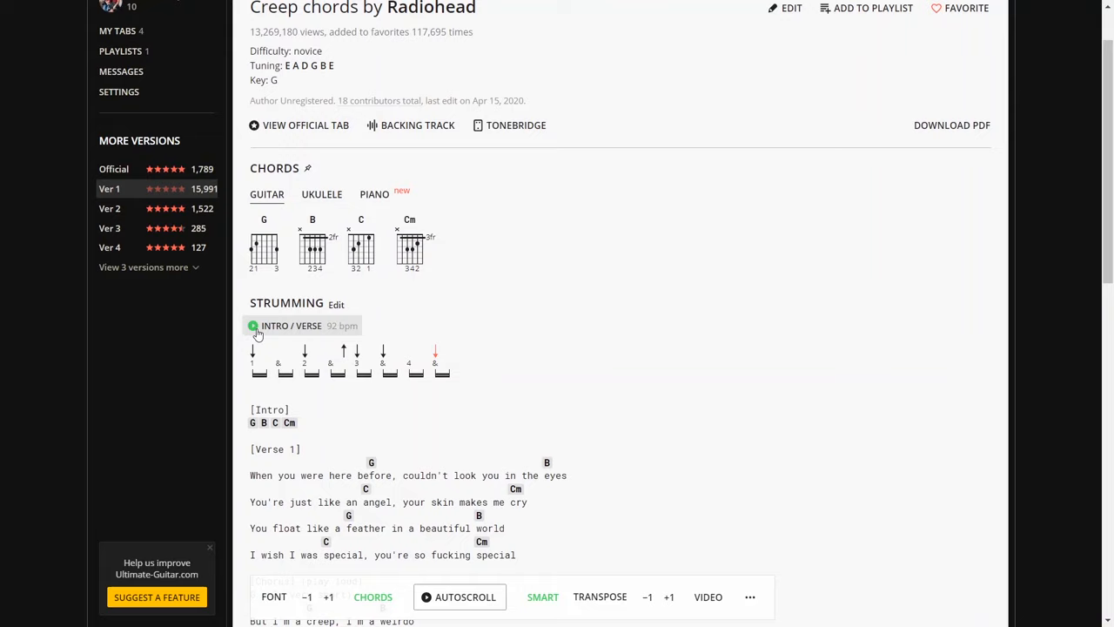
{"action": "scroll", "scroll_direction": "down", "scroll_amount": 3}
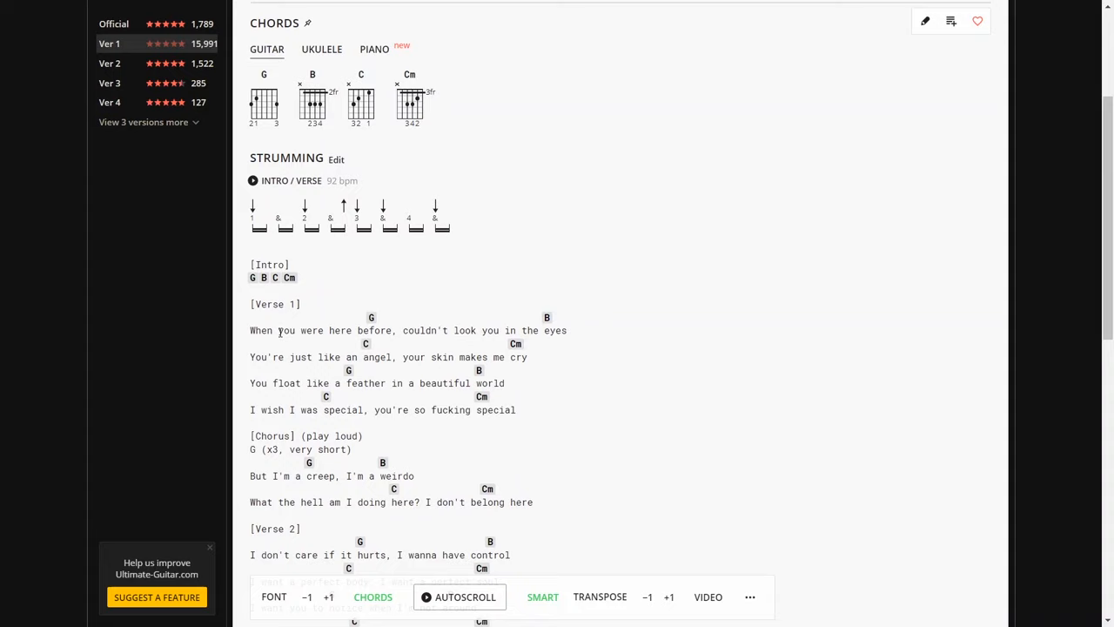
{"action": "scroll", "scroll_direction": "down", "scroll_amount": 3}
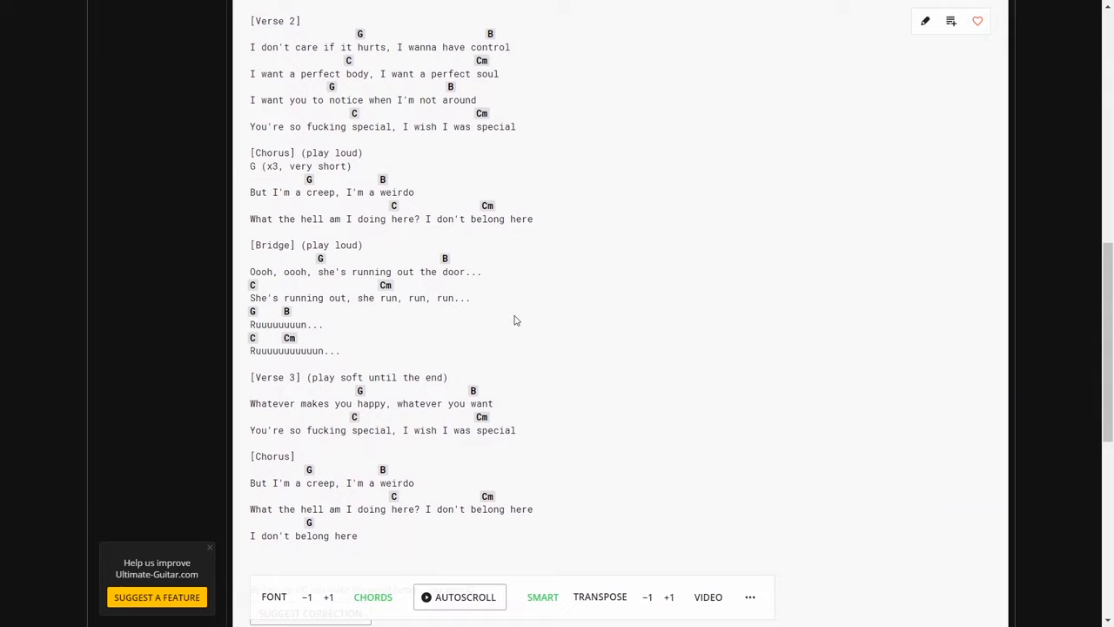
{"action": "scroll", "scroll_direction": "up", "scroll_amount": 3}
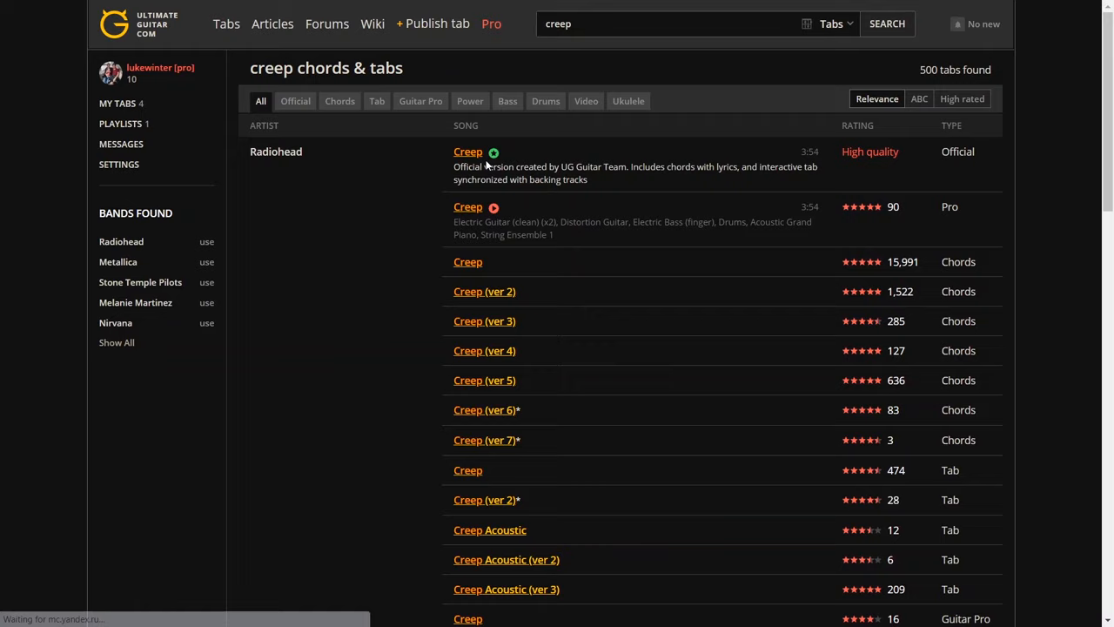
{"action": "mouse_move", "coordinate": [494, 207]}
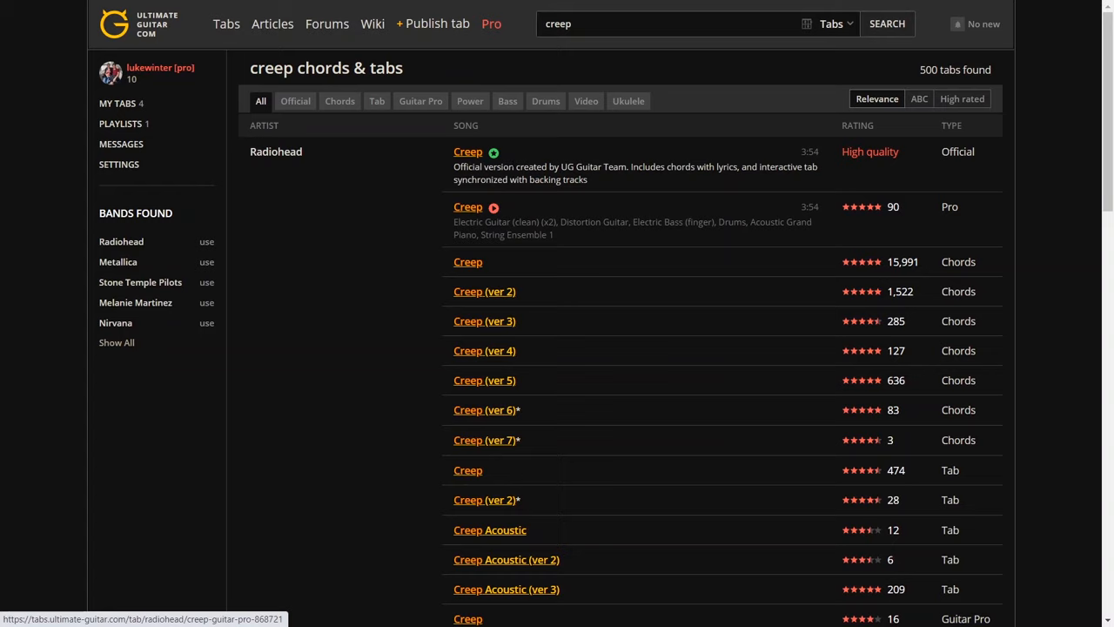
{"action": "mouse_move", "coordinate": [493, 152]}
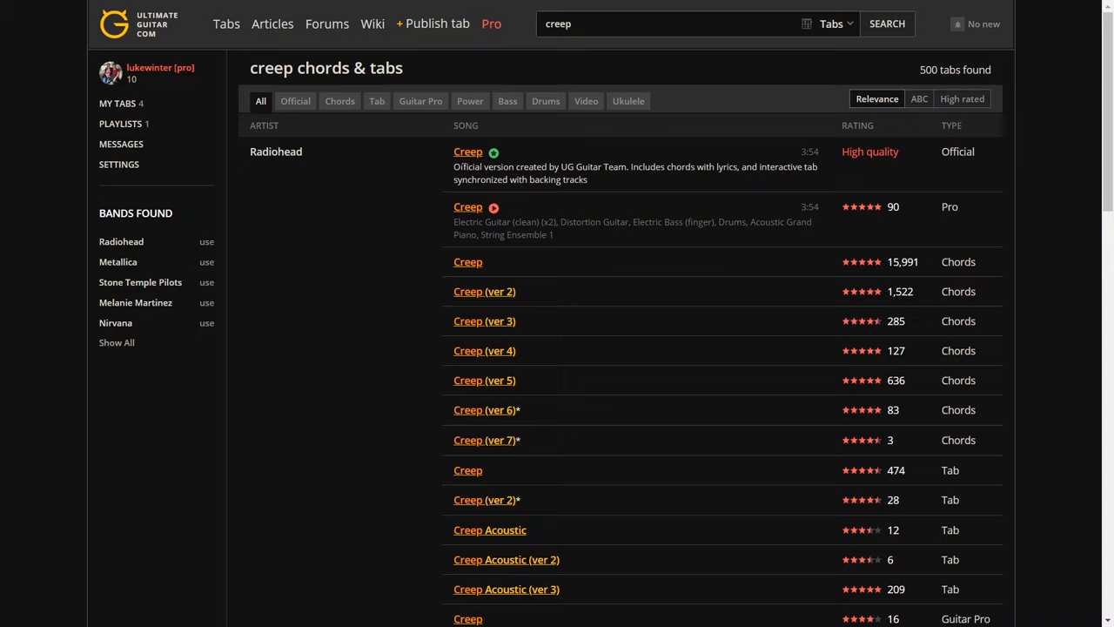
Open Radiohead's official Creep tab in the interactive tab player
{"action": "left_click", "coordinate": [467, 152]}
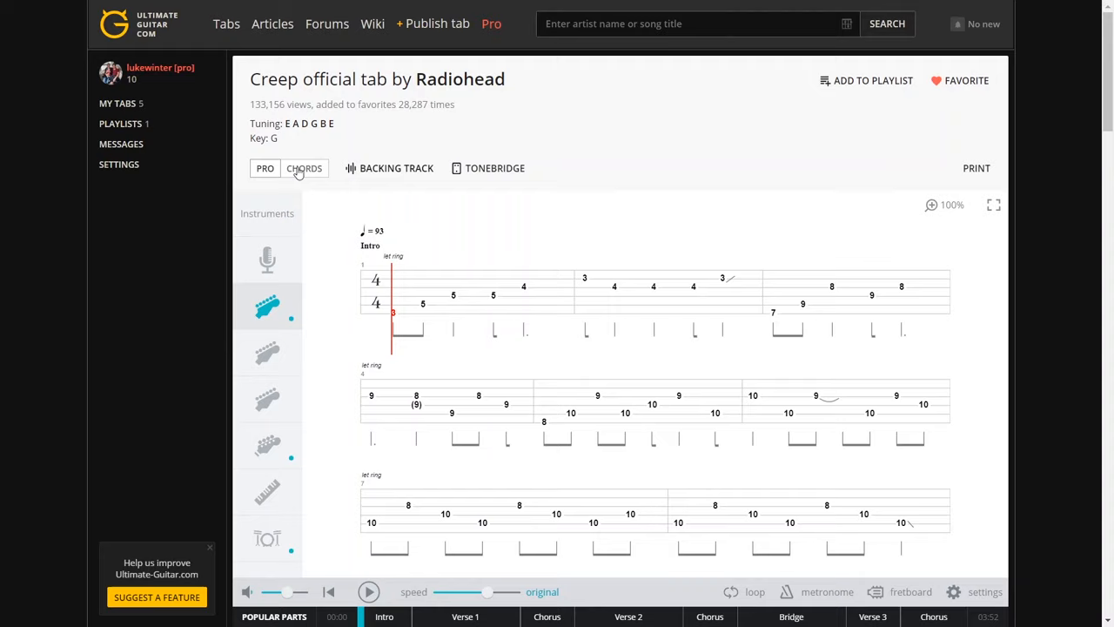
{"action": "left_click", "coordinate": [303, 168]}
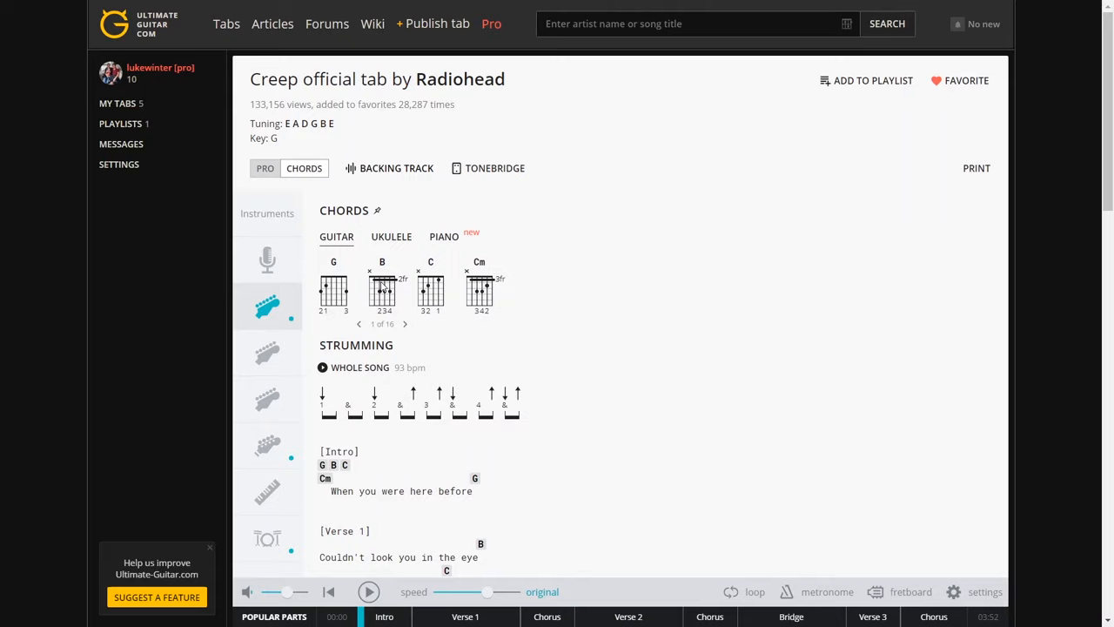
{"action": "left_click", "coordinate": [264, 168]}
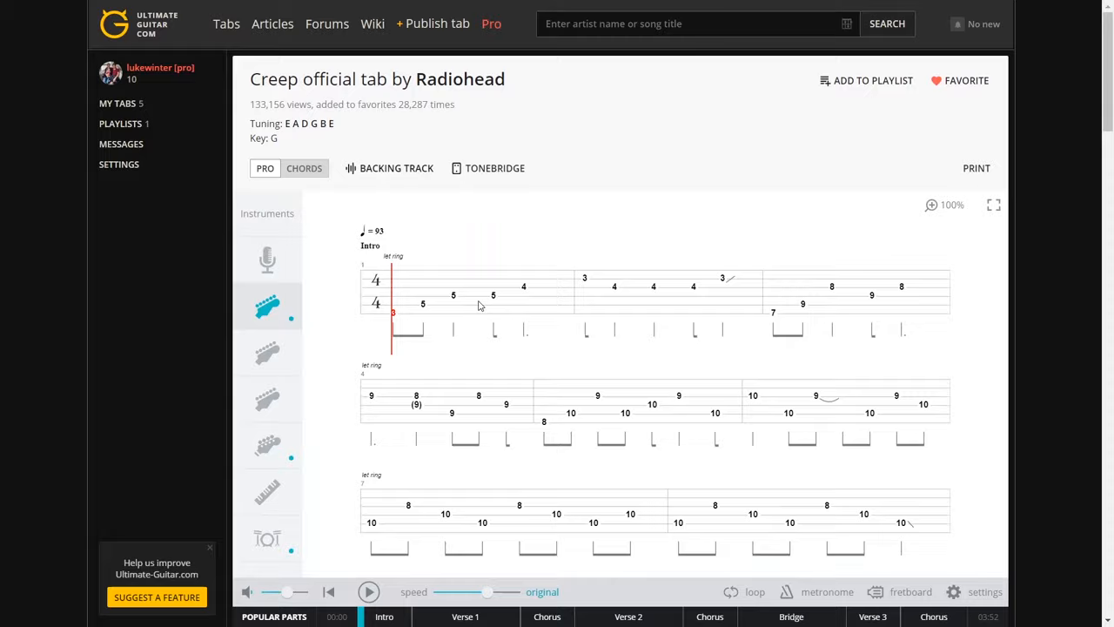
{"action": "mouse_move", "coordinate": [428, 268]}
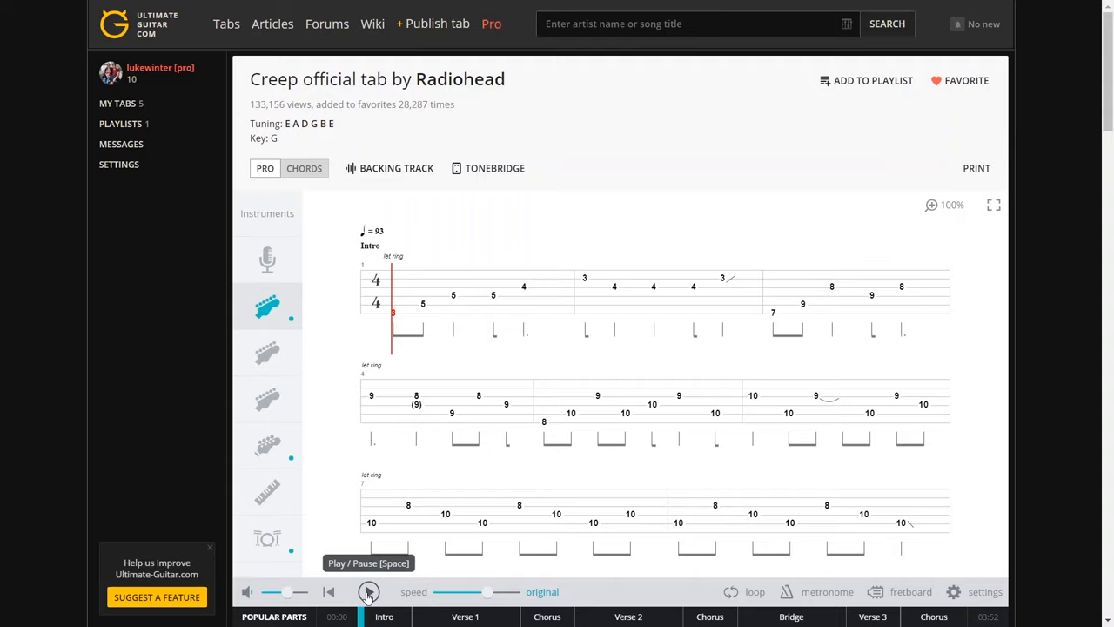
Play and pause the Creep intro, adjust the speed slider, and set a loop on bar 4
{"action": "left_click", "coordinate": [368, 592]}
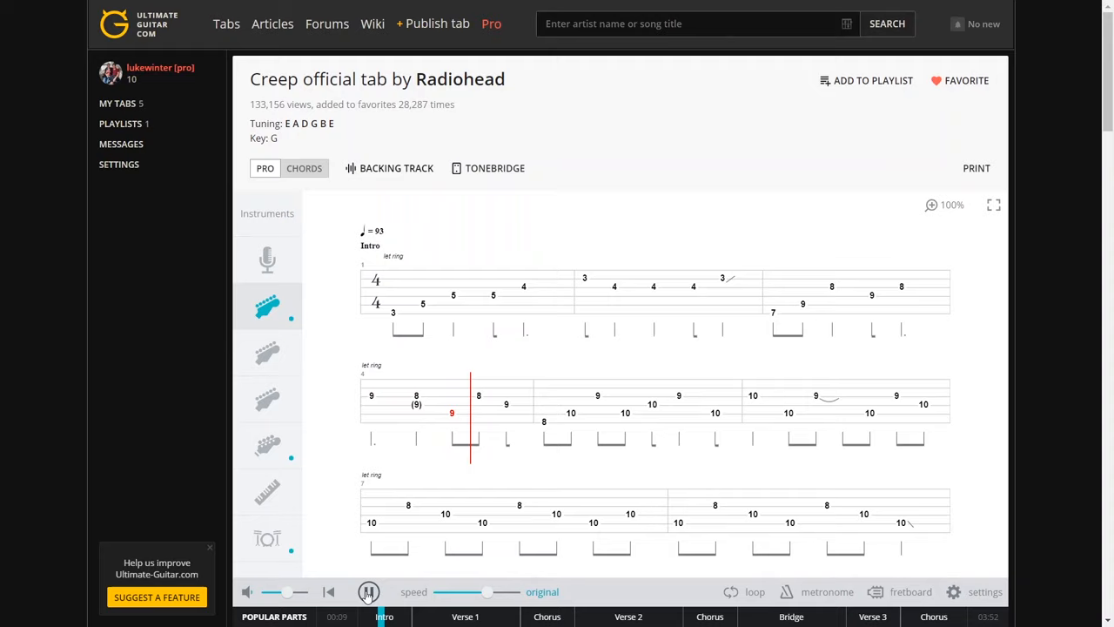
{"action": "left_click", "coordinate": [368, 592]}
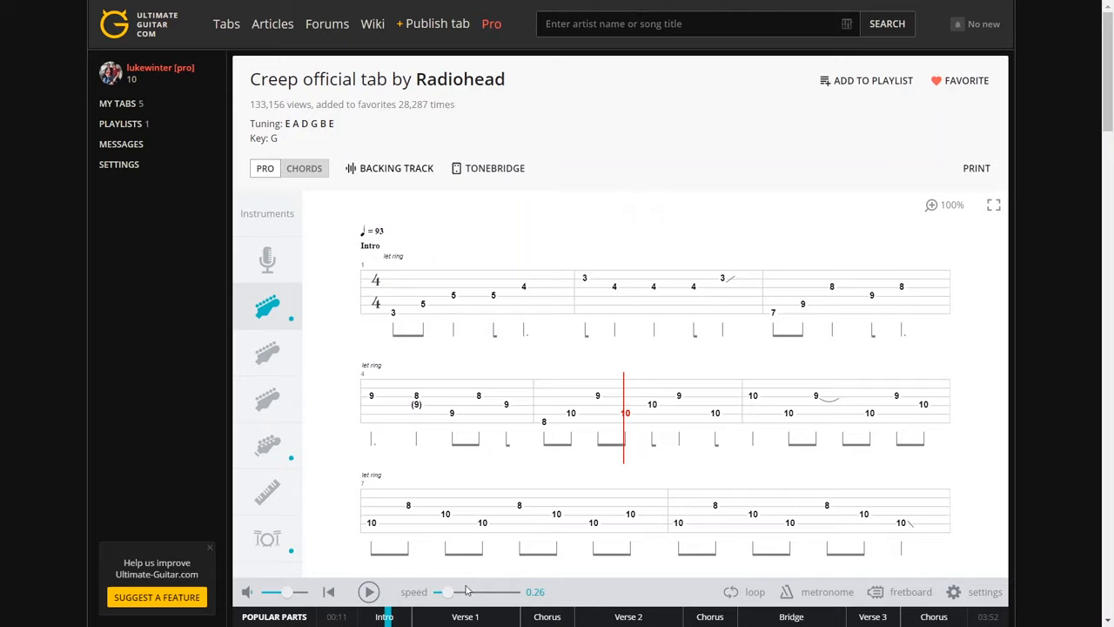
{"action": "left_click_drag", "start_coordinate": [448, 592], "coordinate": [486, 592]}
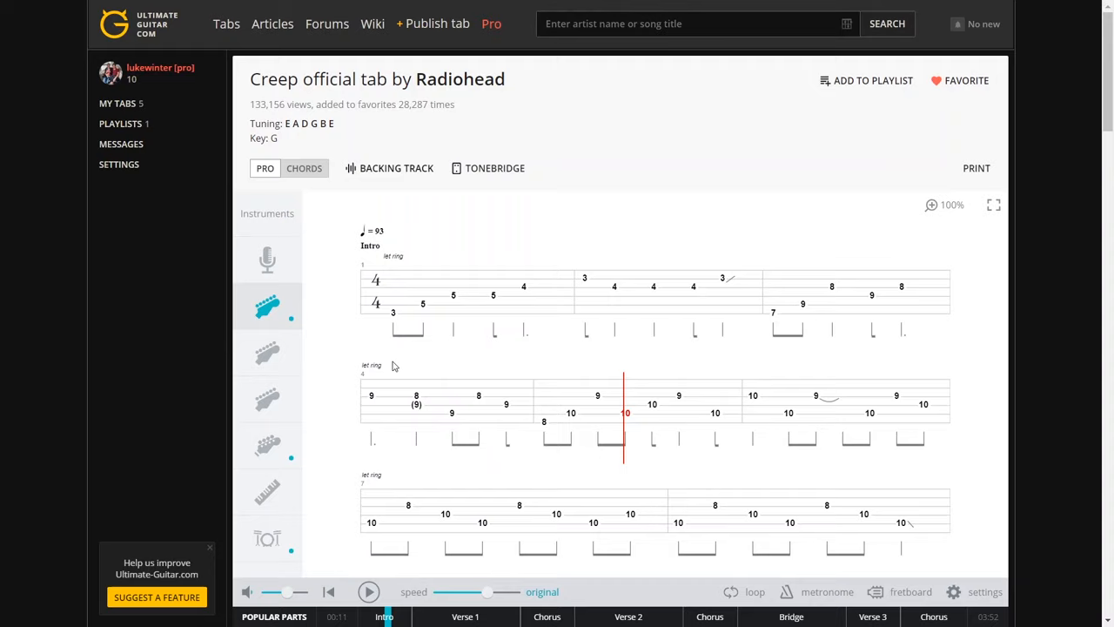
{"action": "left_click", "coordinate": [753, 591]}
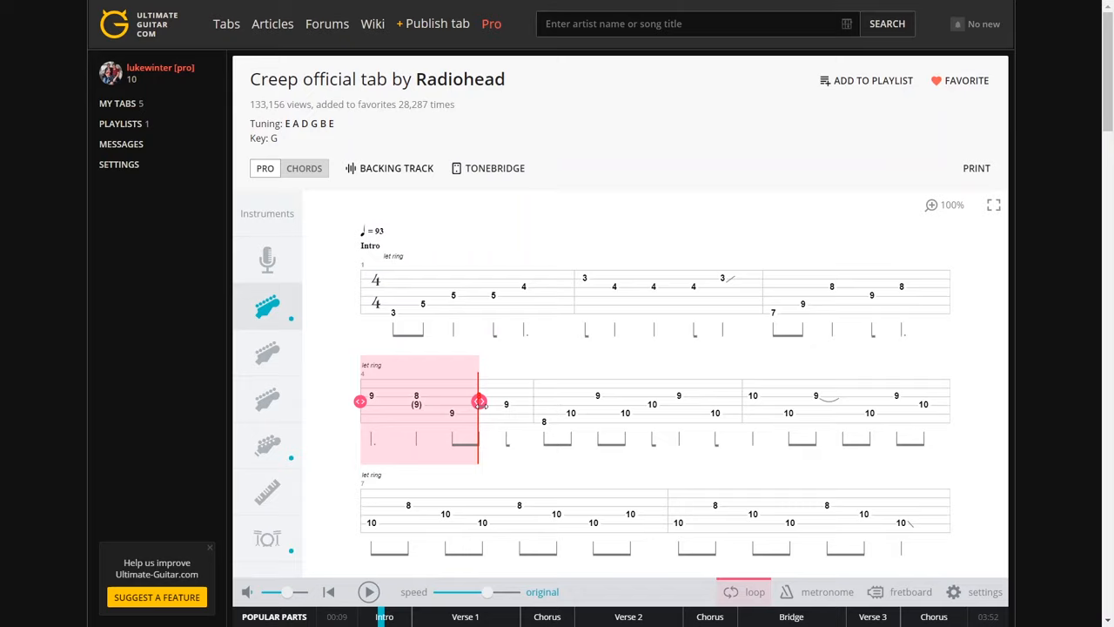
Extend the loop to the end of bar 5, stop playback, and switch on the metronome
{"action": "left_click", "coordinate": [368, 592]}
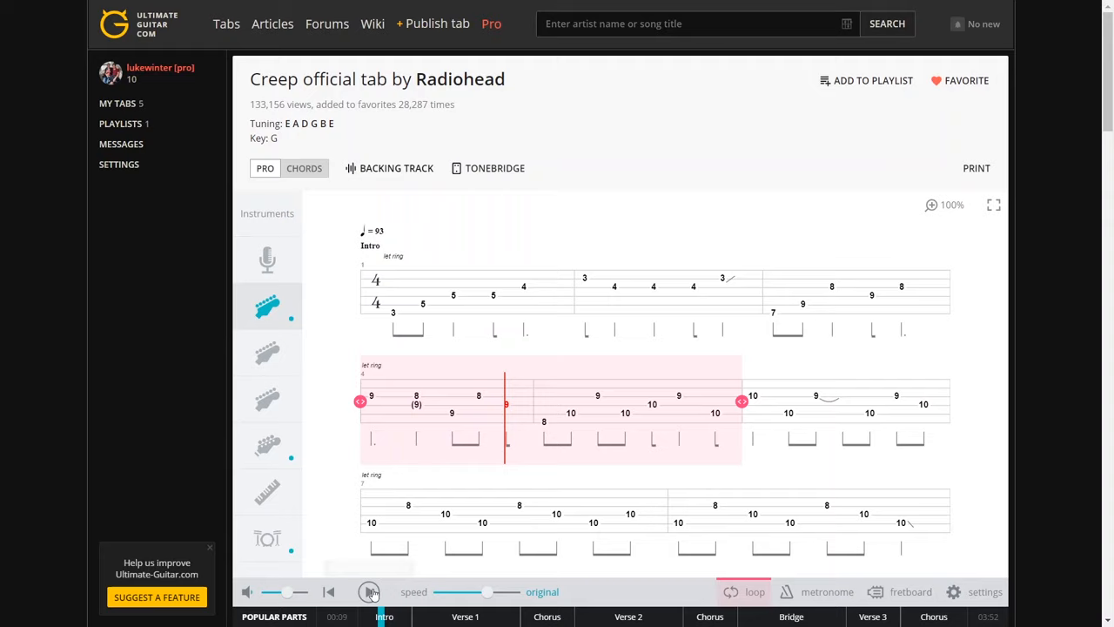
{"action": "left_click", "coordinate": [369, 592]}
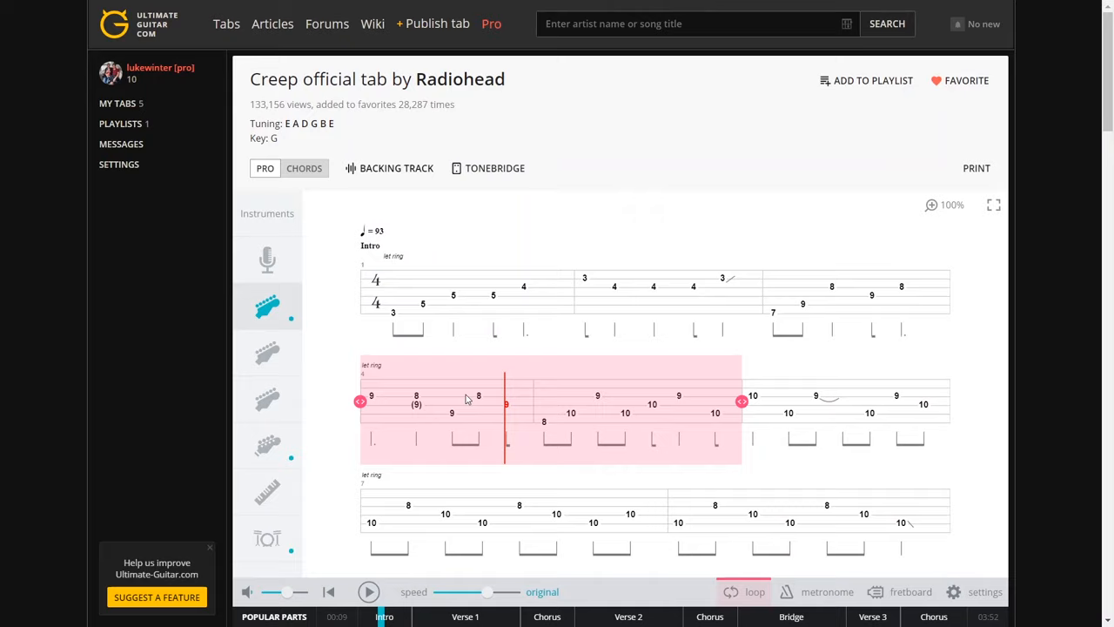
{"action": "mouse_move", "coordinate": [679, 432]}
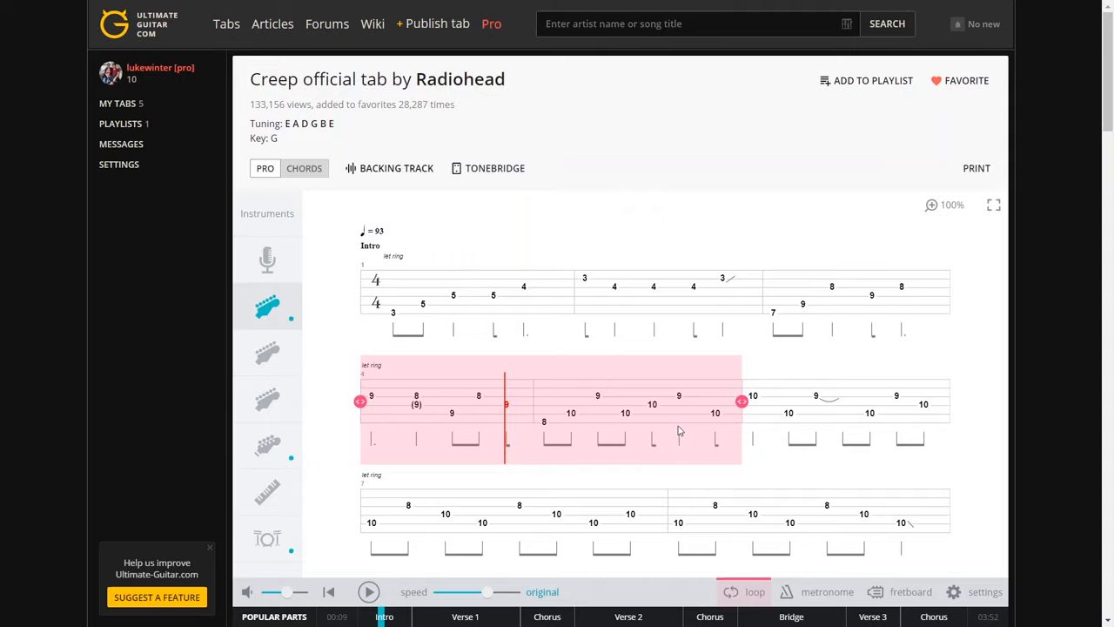
{"action": "left_click", "coordinate": [368, 592]}
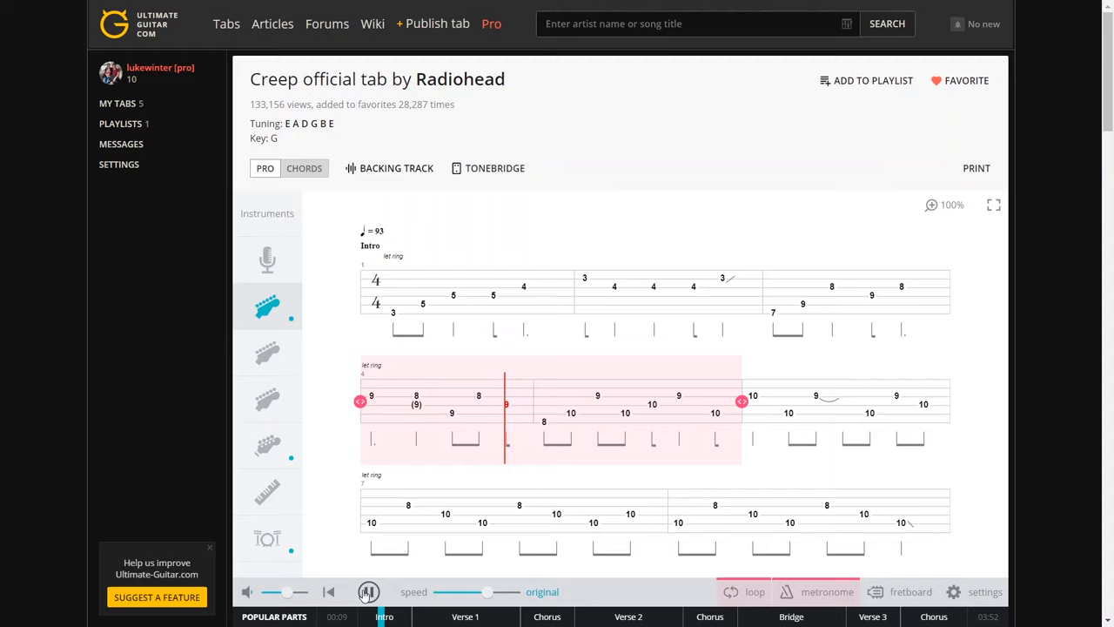
Play the looped bars with the metronome and show the fretboard under the tab
{"action": "left_click", "coordinate": [368, 592]}
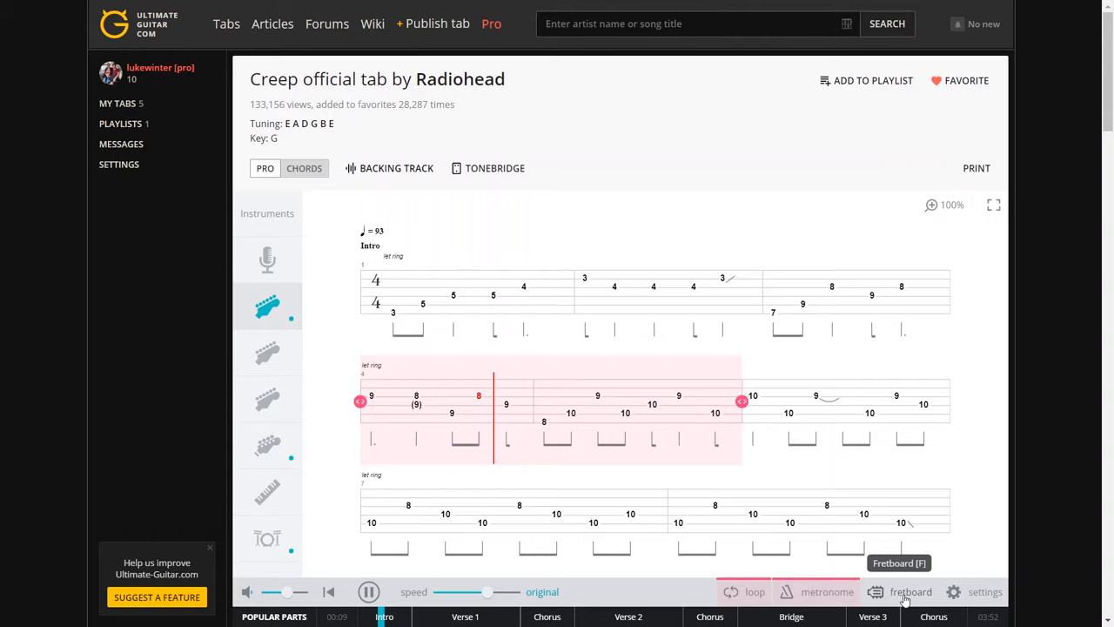
{"action": "left_click", "coordinate": [911, 592]}
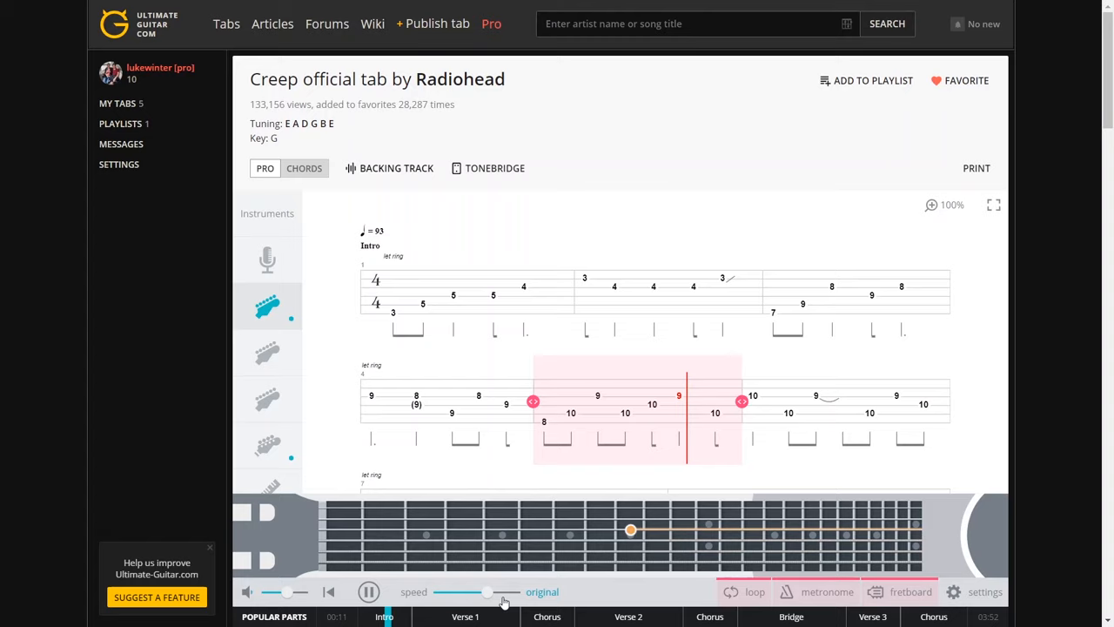
Move the loop start marker so only bar 5 loops, then stop playback
{"action": "left_click_drag", "start_coordinate": [501, 591], "coordinate": [470, 591]}
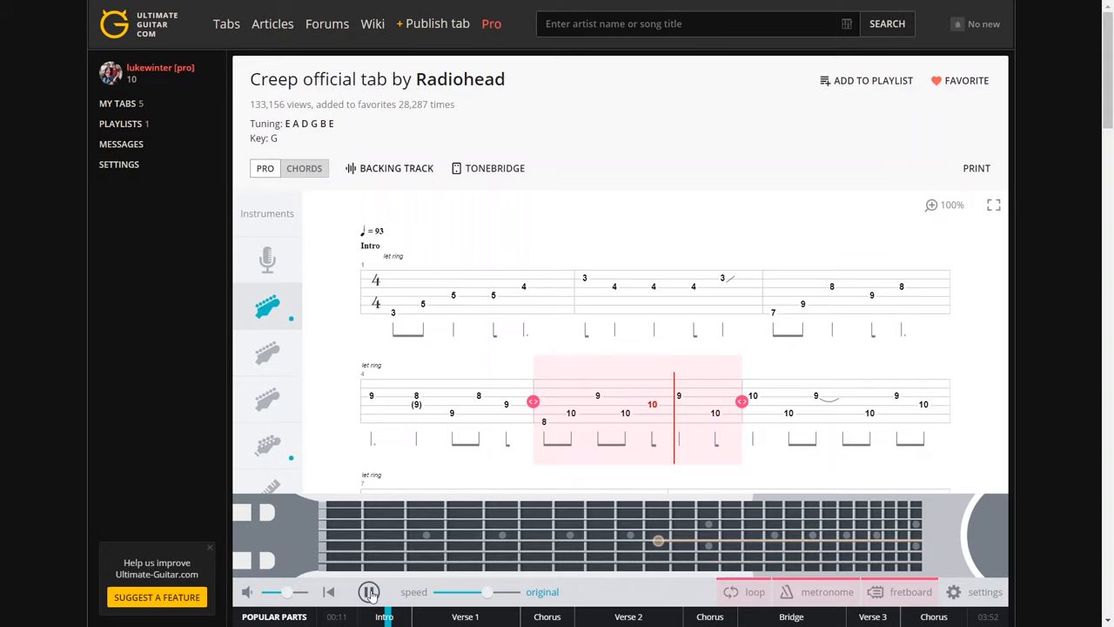
{"action": "left_click", "coordinate": [369, 592]}
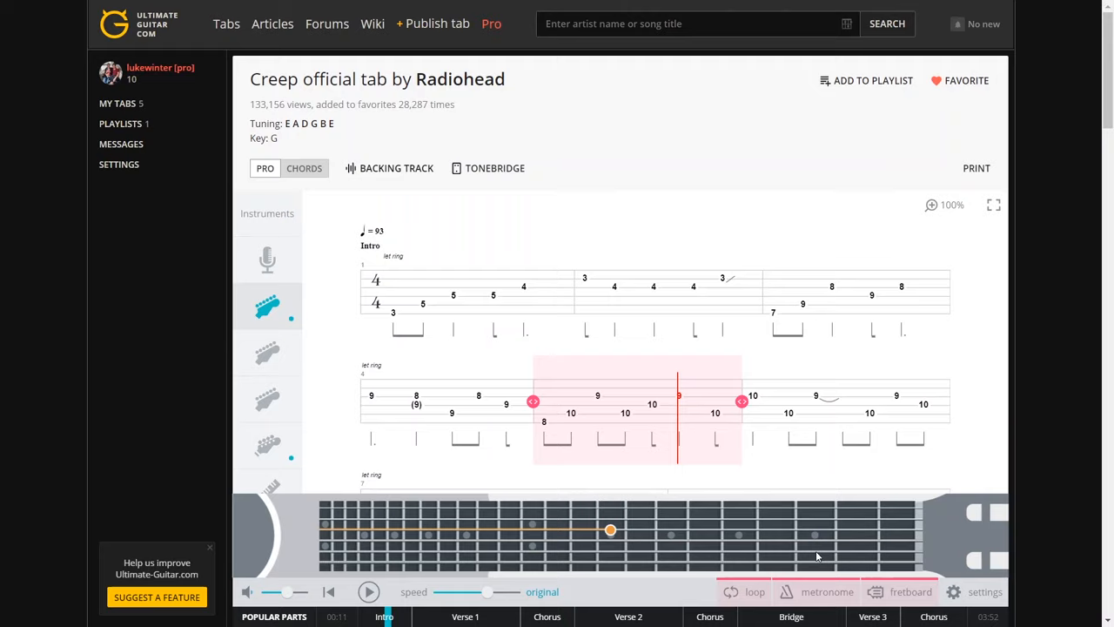
{"action": "left_click", "coordinate": [984, 592]}
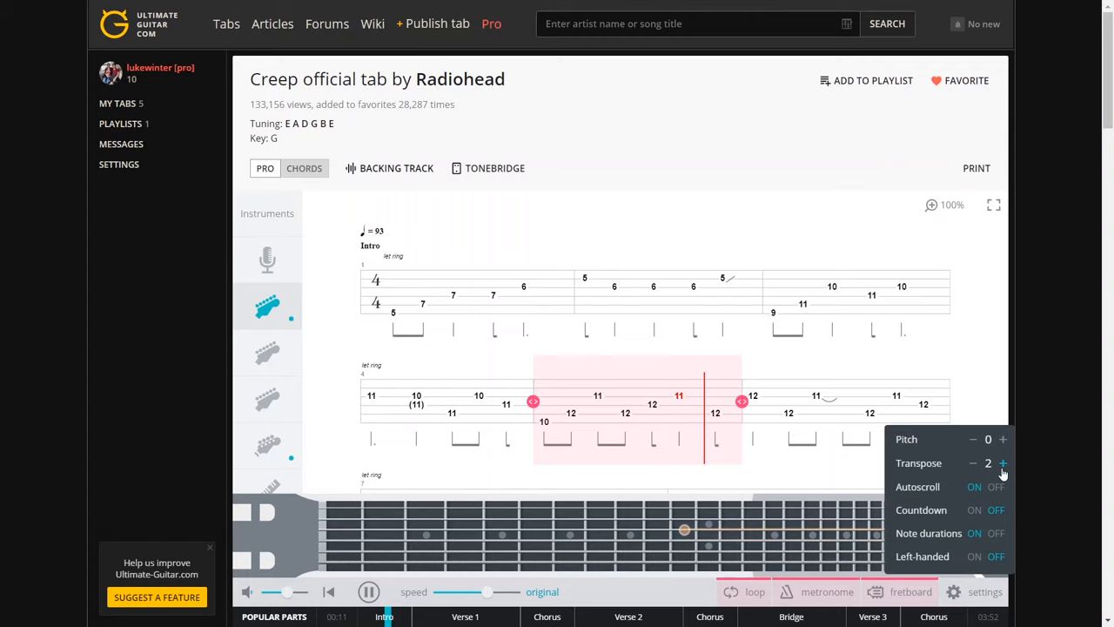
Transpose the tab up 2 semitones, reset it to 0, and raise the playback pitch by 2 instead
{"action": "left_click", "coordinate": [1001, 462]}
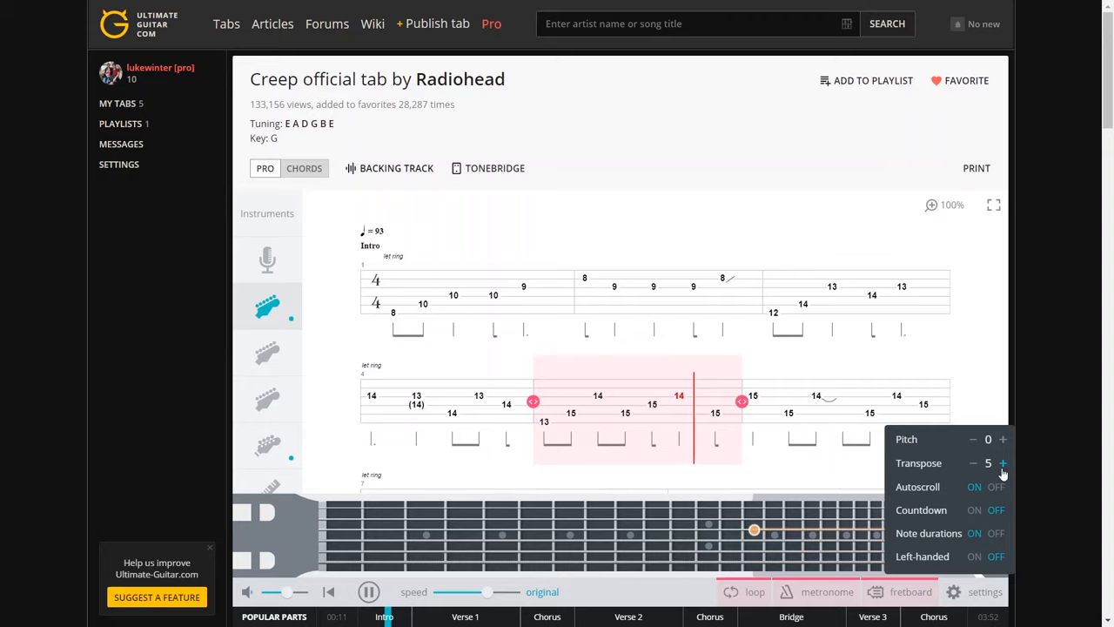
{"action": "left_click", "coordinate": [1002, 439]}
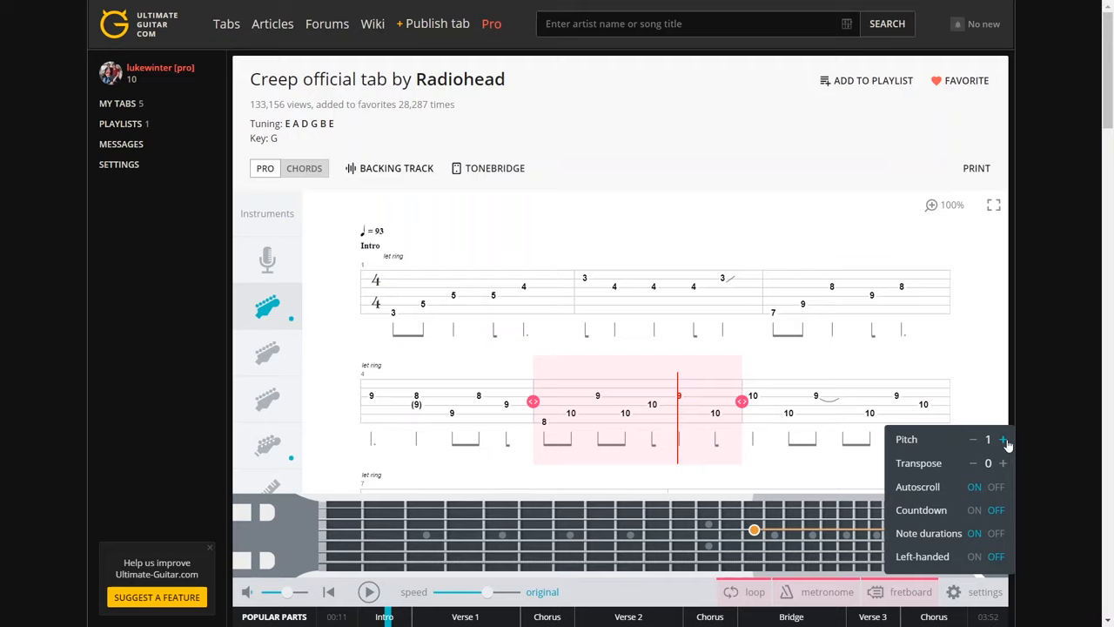
{"action": "left_click", "coordinate": [368, 592]}
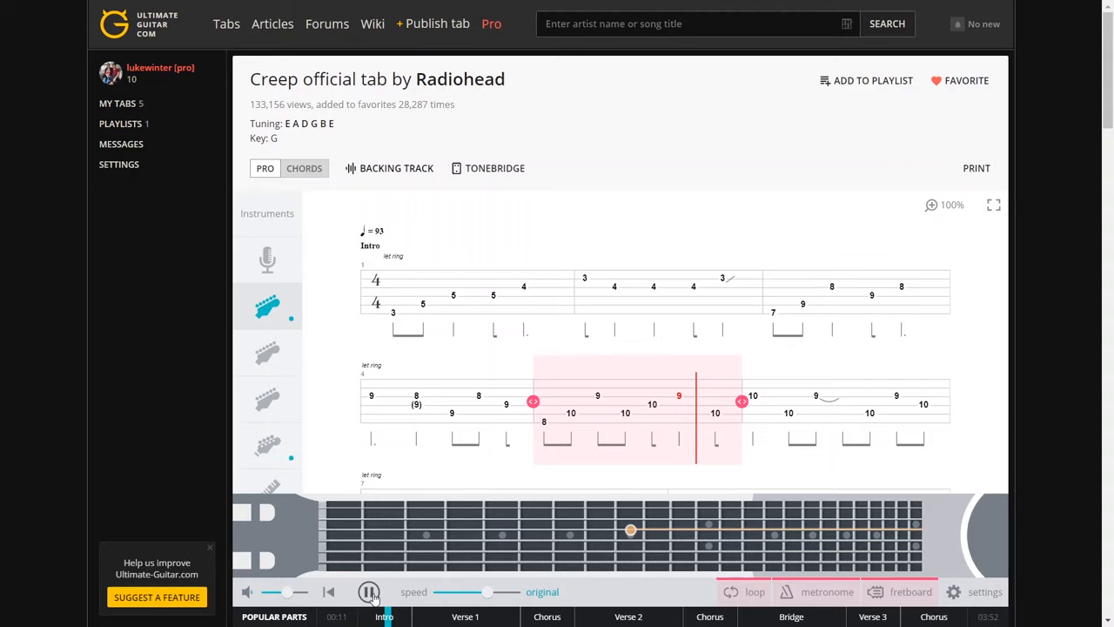
{"action": "left_click", "coordinate": [984, 591]}
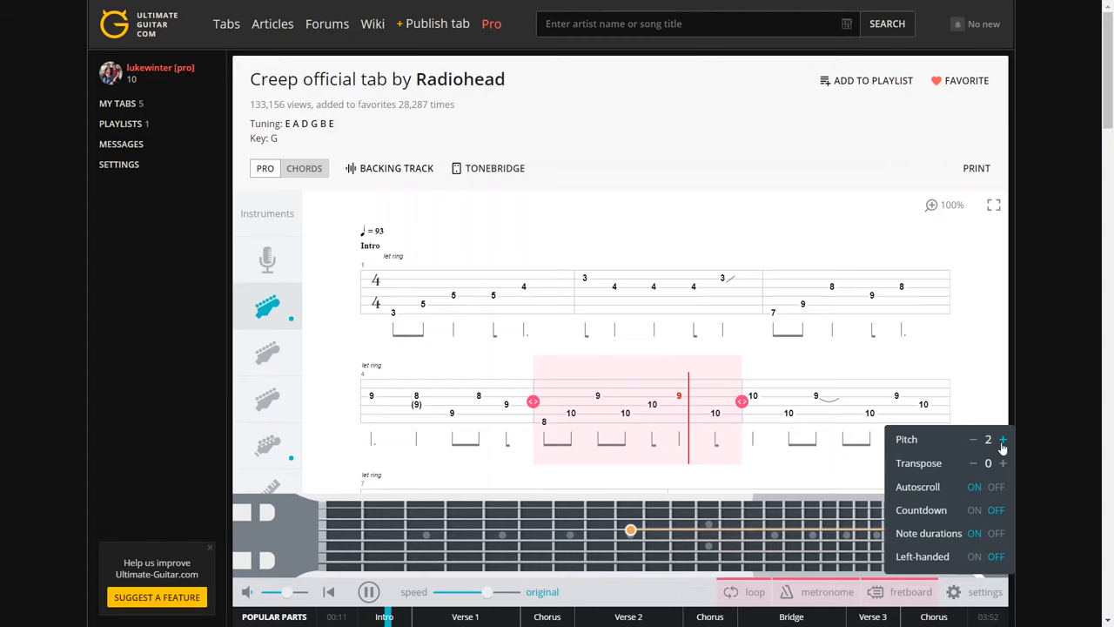
{"action": "left_click", "coordinate": [1002, 439]}
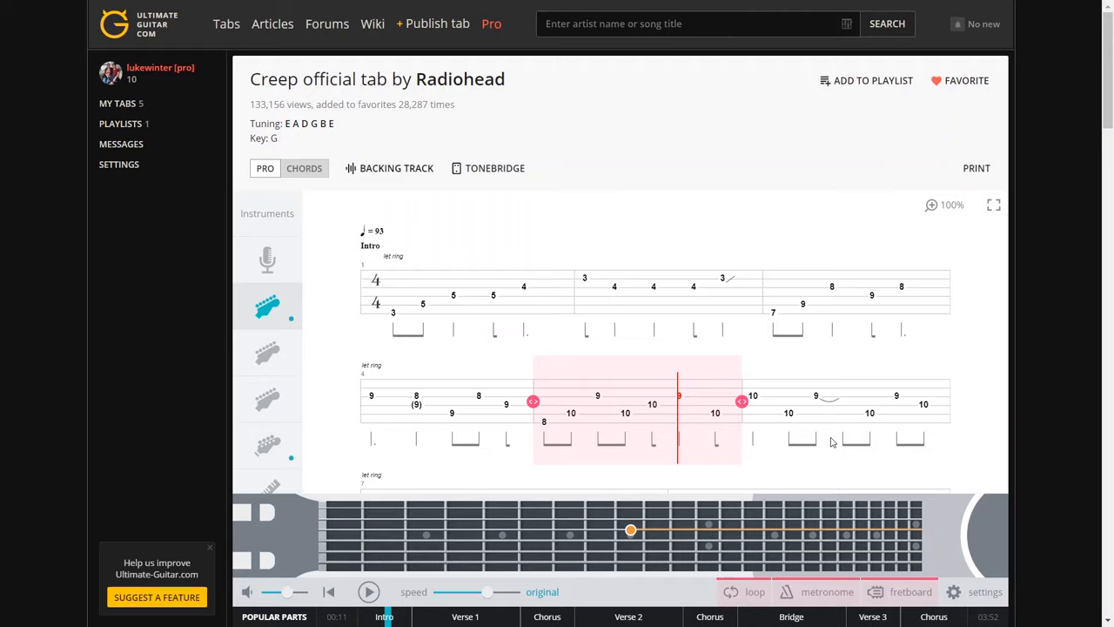
Play the Creep backing track along with the tab over bars 1 to 6, then turn it off
{"action": "left_click", "coordinate": [369, 592]}
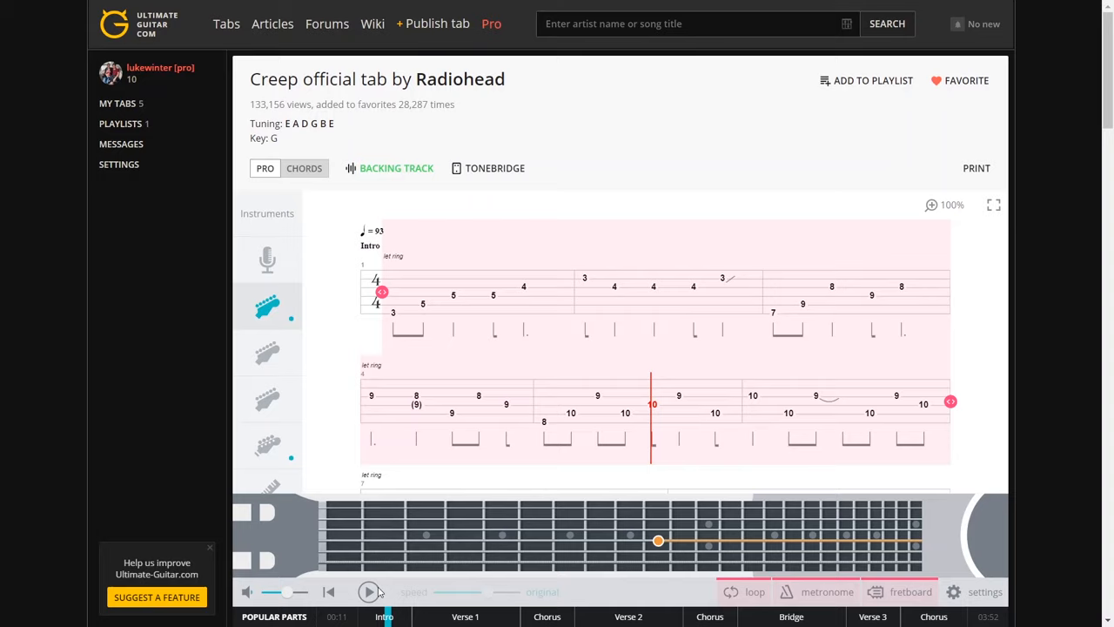
{"action": "left_click", "coordinate": [368, 592]}
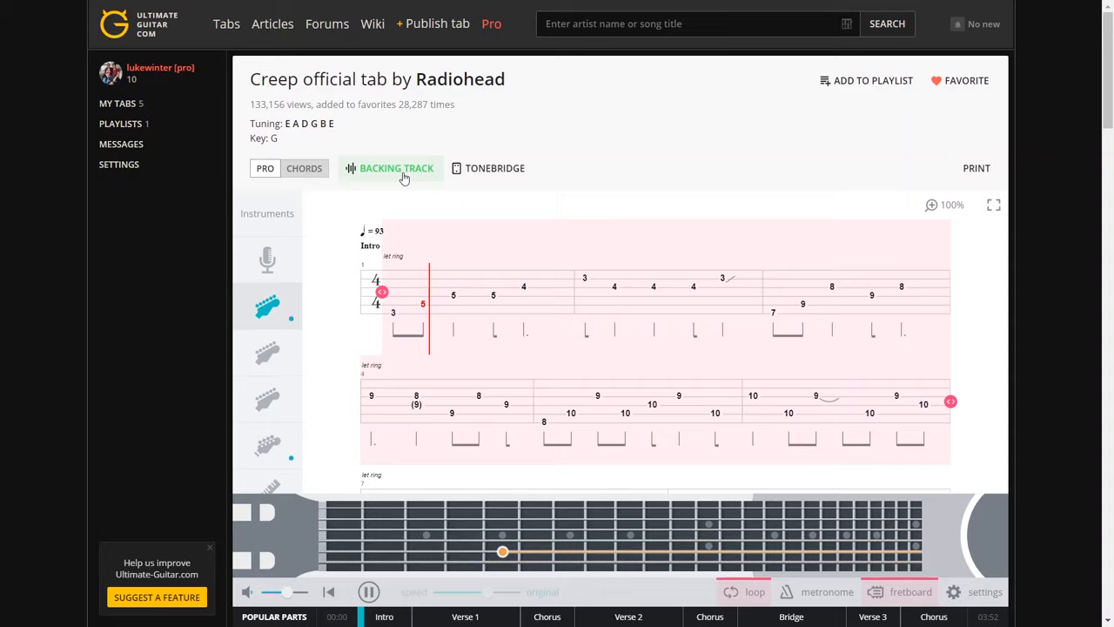
{"action": "left_click", "coordinate": [368, 592]}
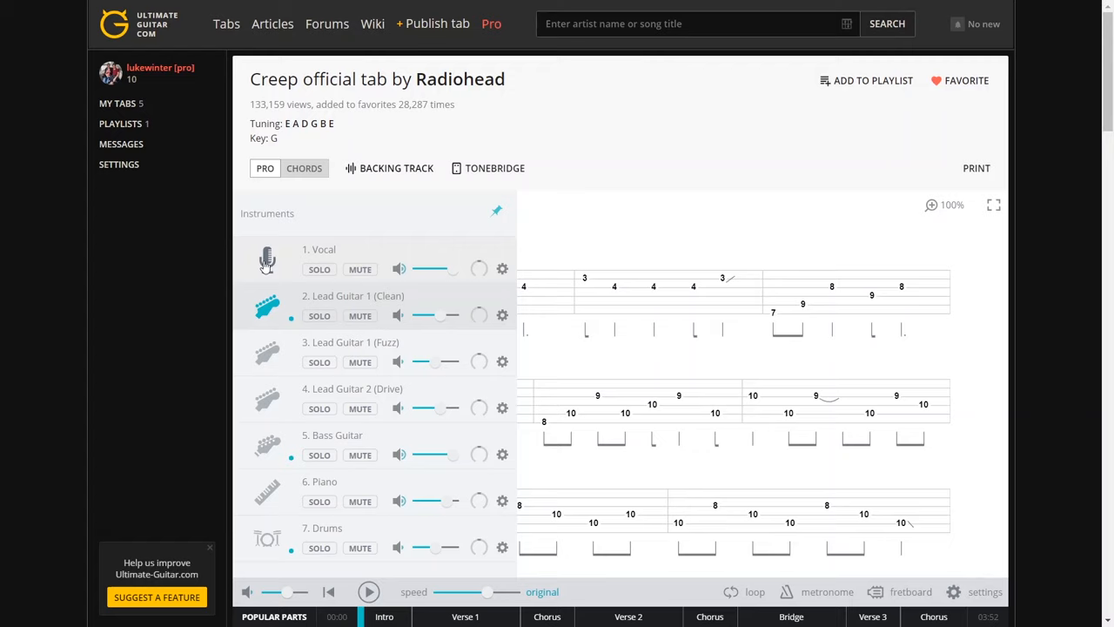
Switch to the Lead Guitar 1 (Fuzz) track and start its playback
{"action": "left_click", "coordinate": [267, 352]}
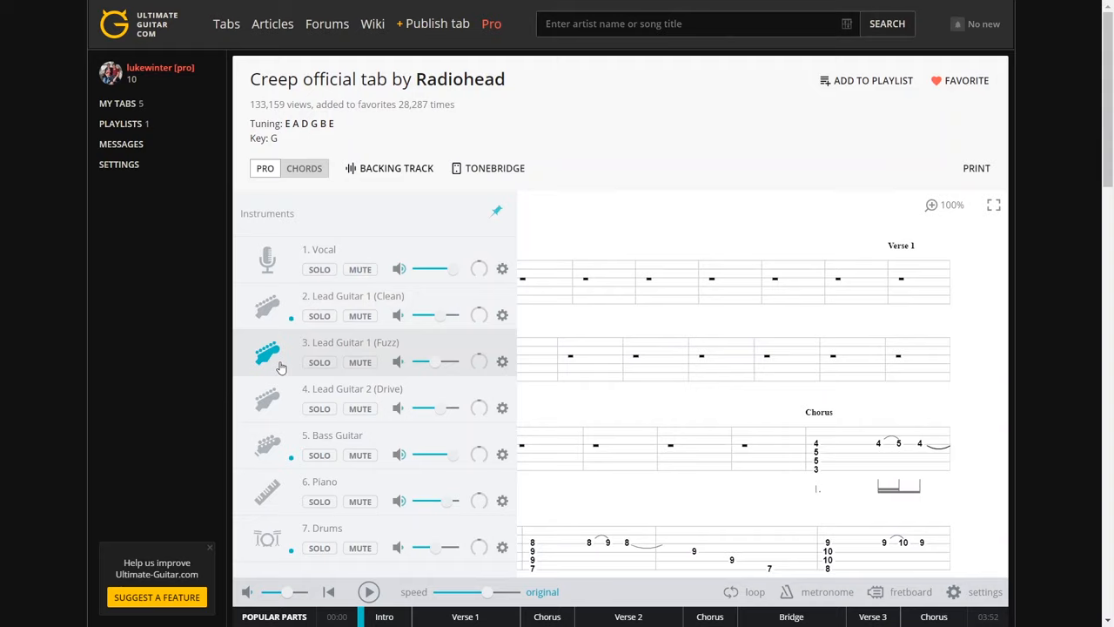
{"action": "left_click", "coordinate": [369, 592]}
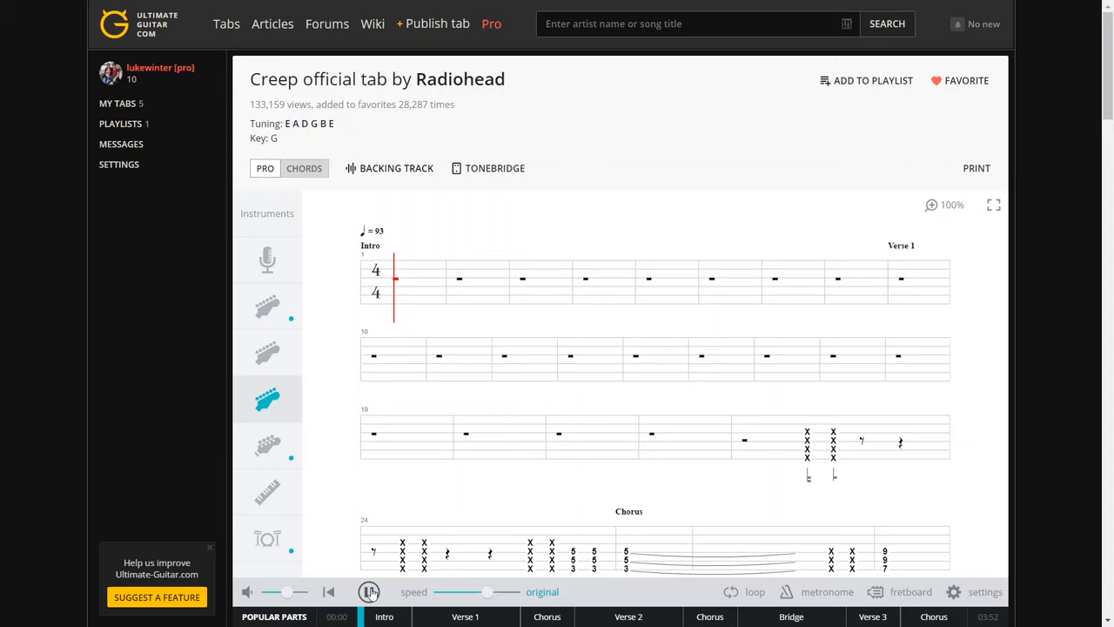